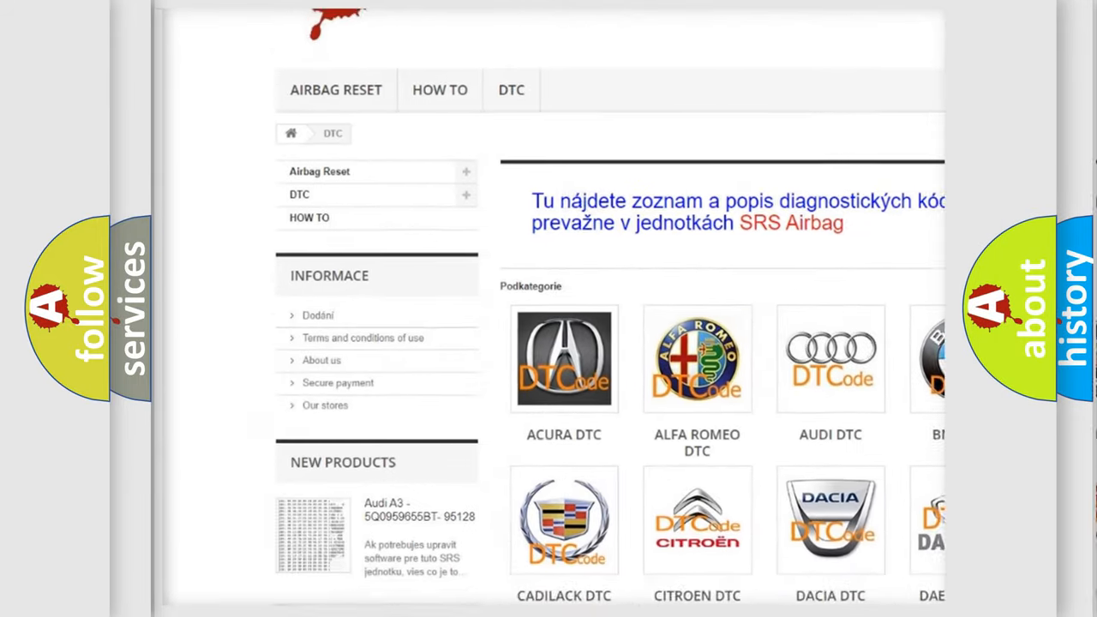
scroll(down, 3)
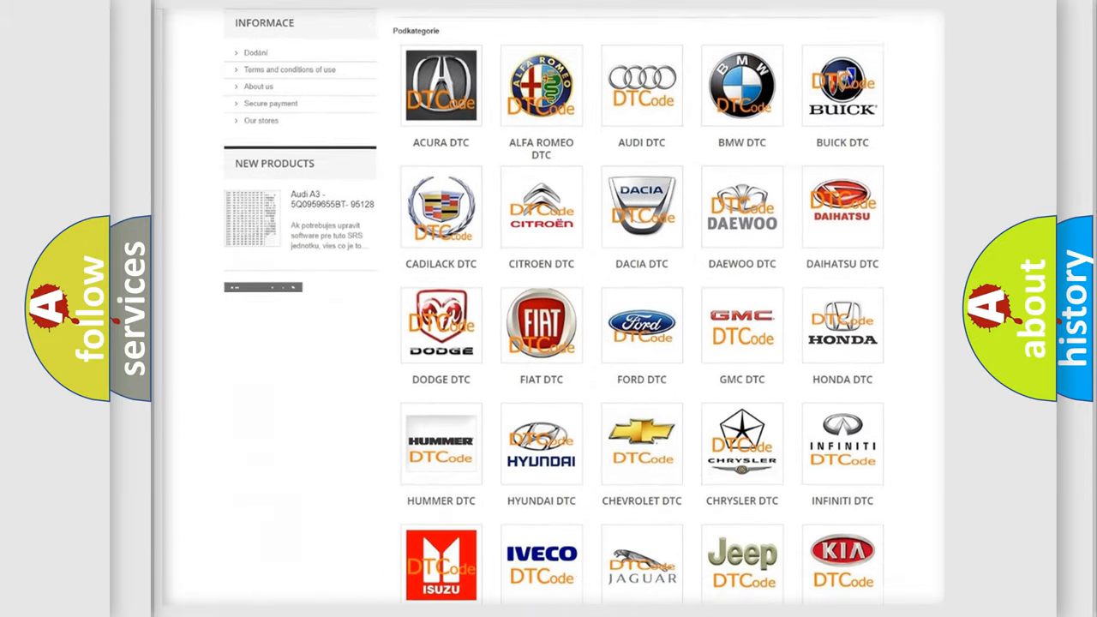
scroll(down, 3)
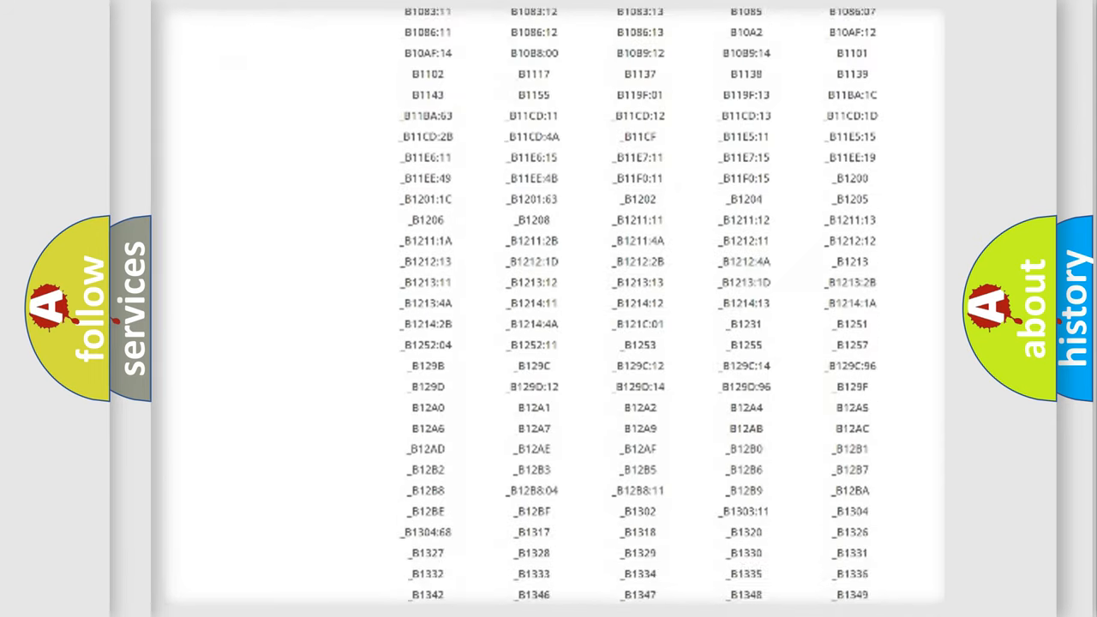
scroll(down, 3)
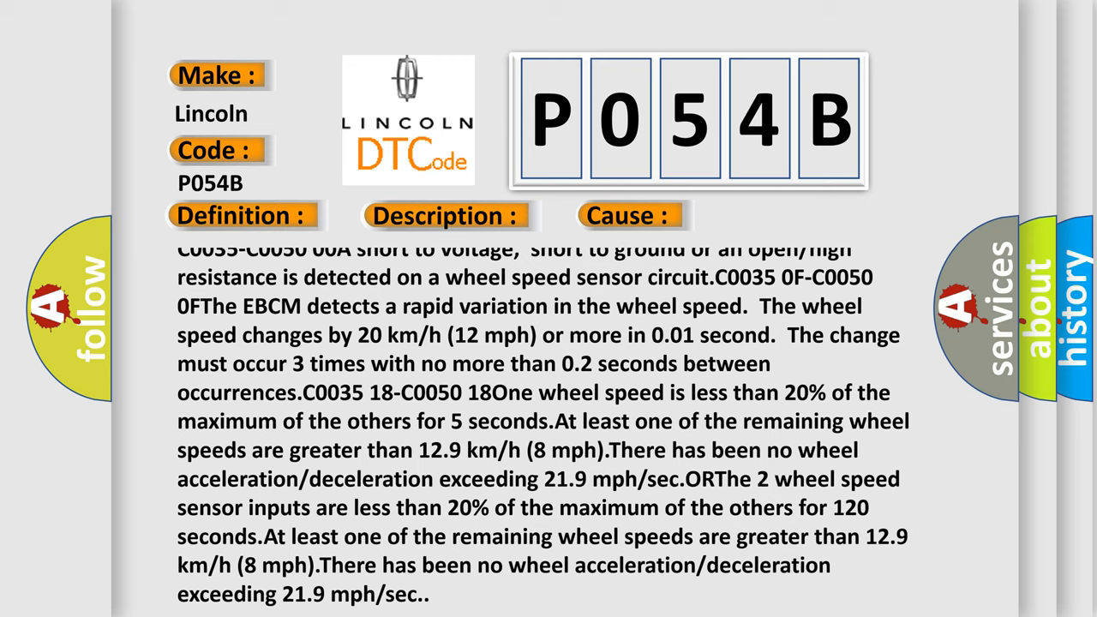
scroll(up, 3)
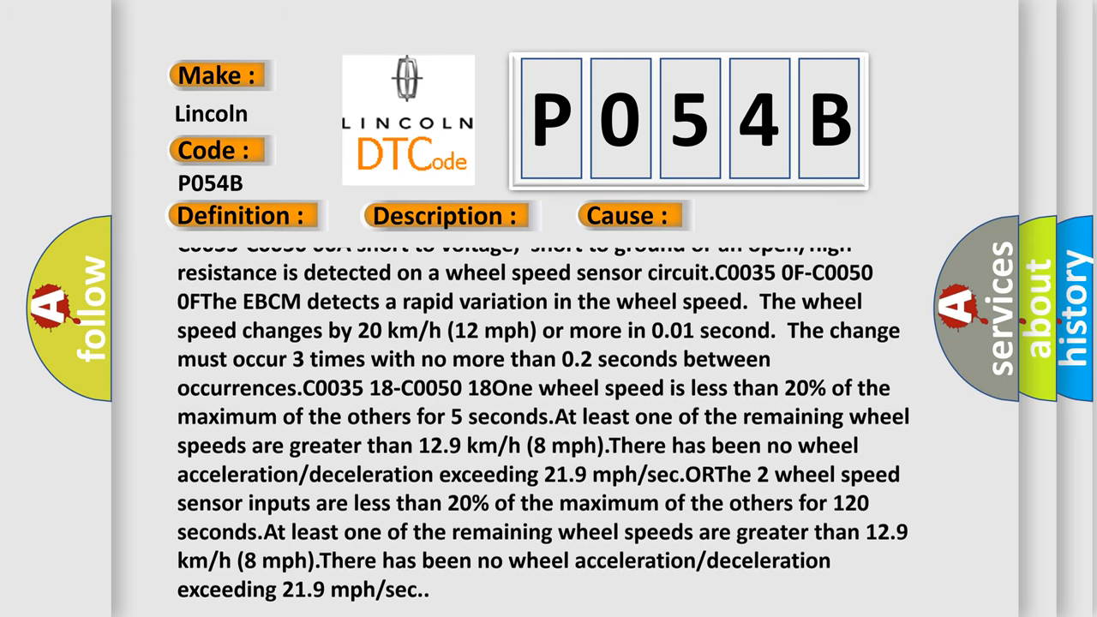
scroll(up, 3)
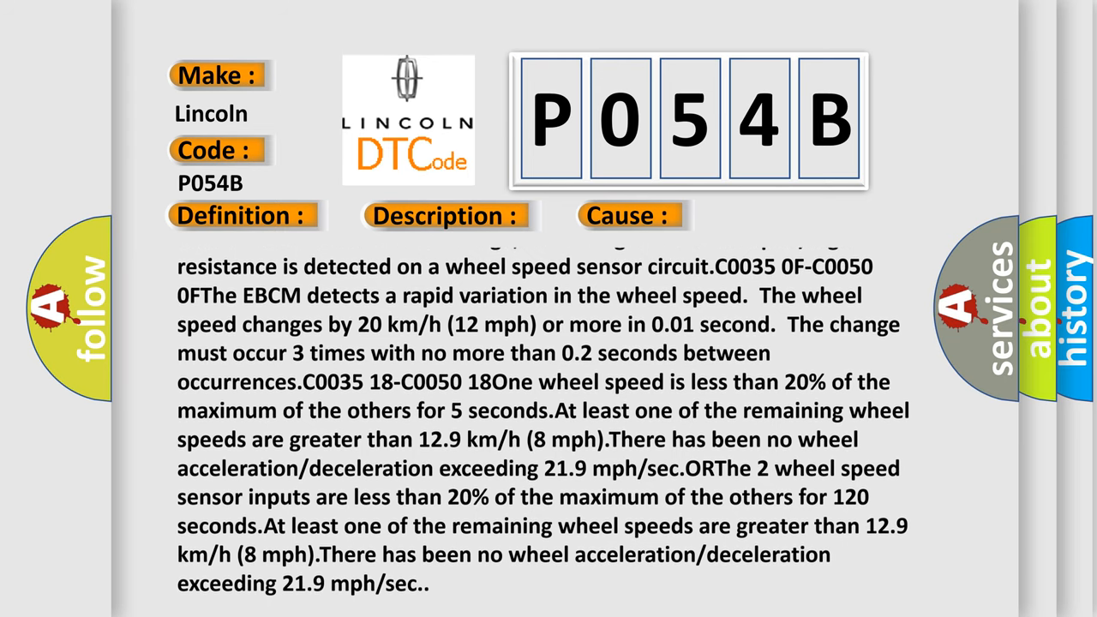
scroll(up, 3)
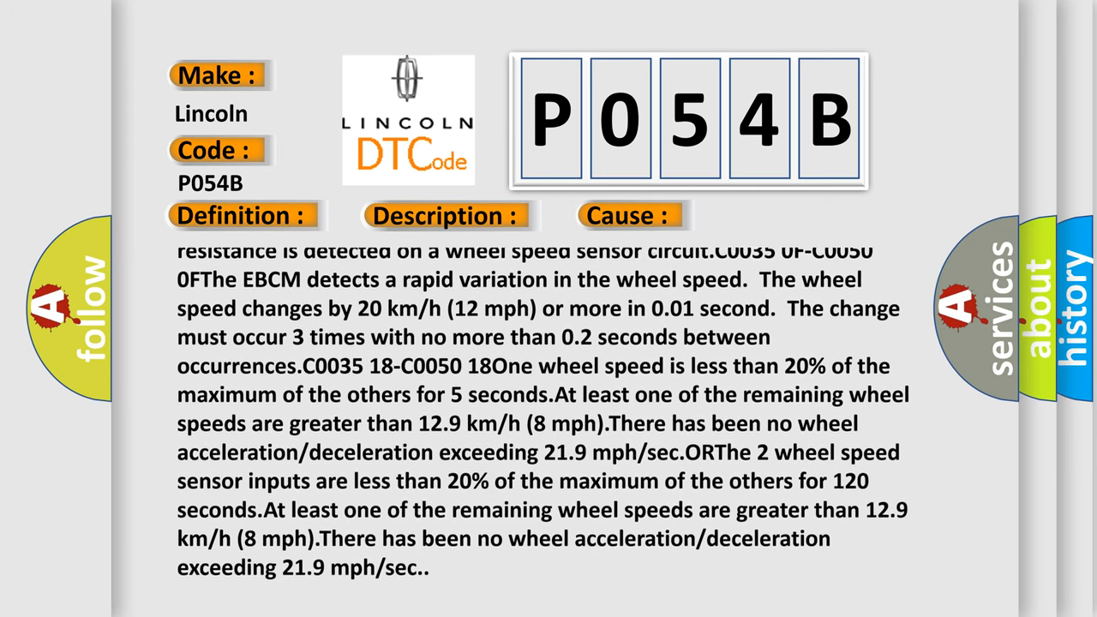
scroll(down, 3)
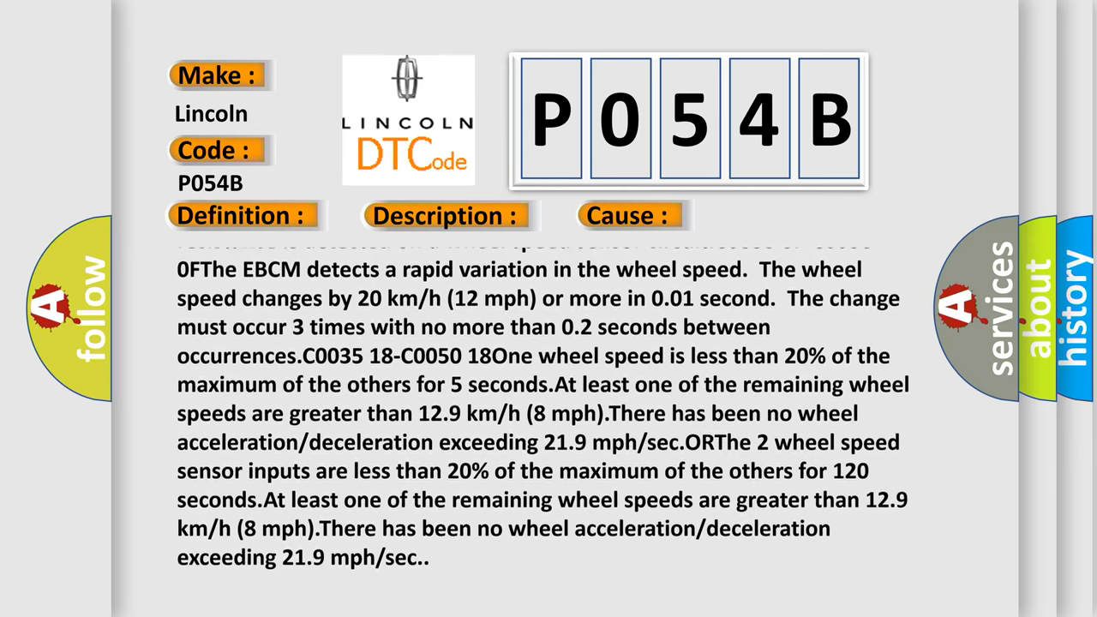
scroll(up, 3)
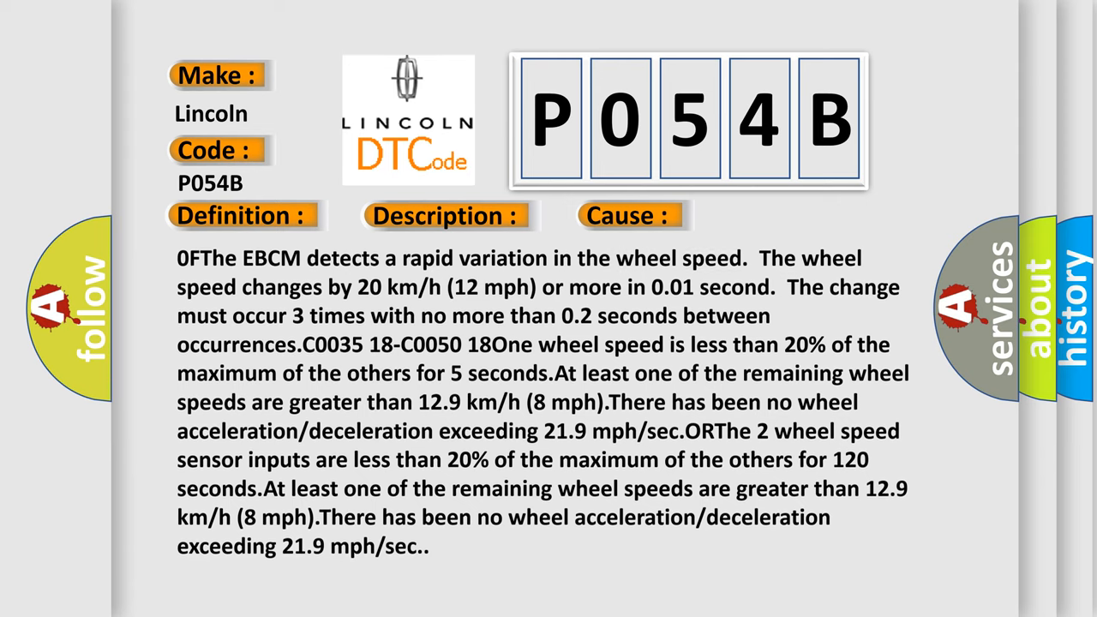
scroll(up, 3)
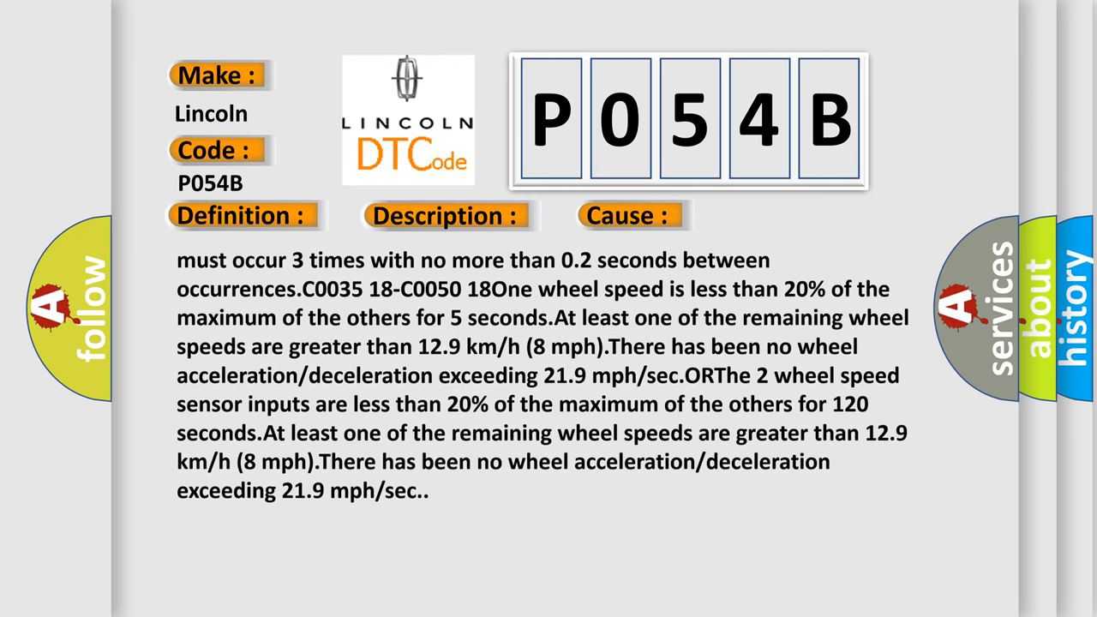
scroll(up, 3)
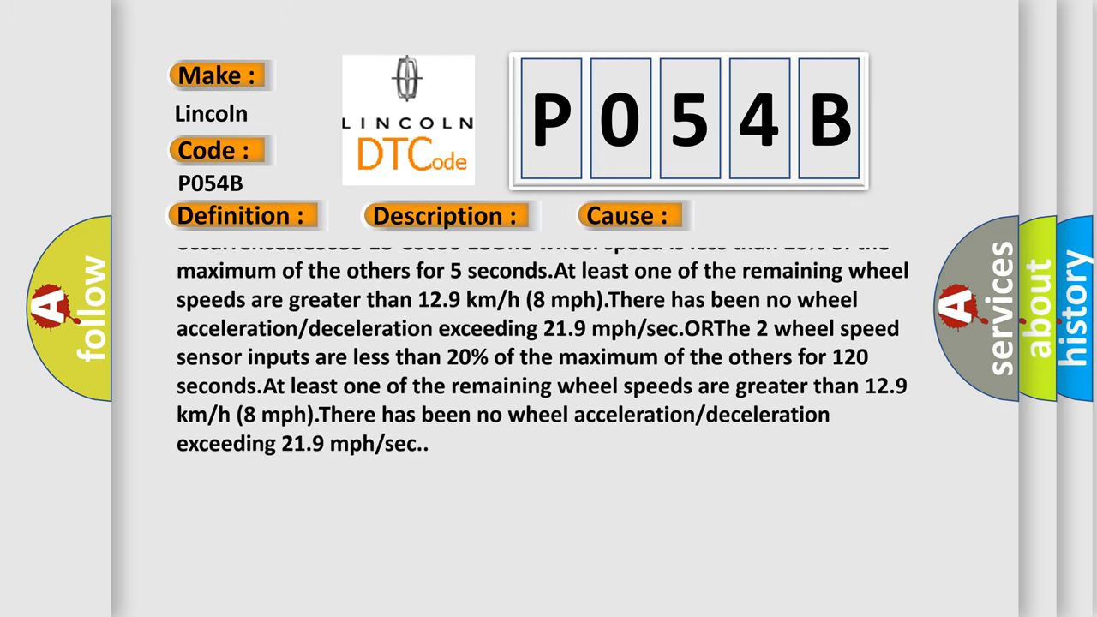
scroll(up, 3)
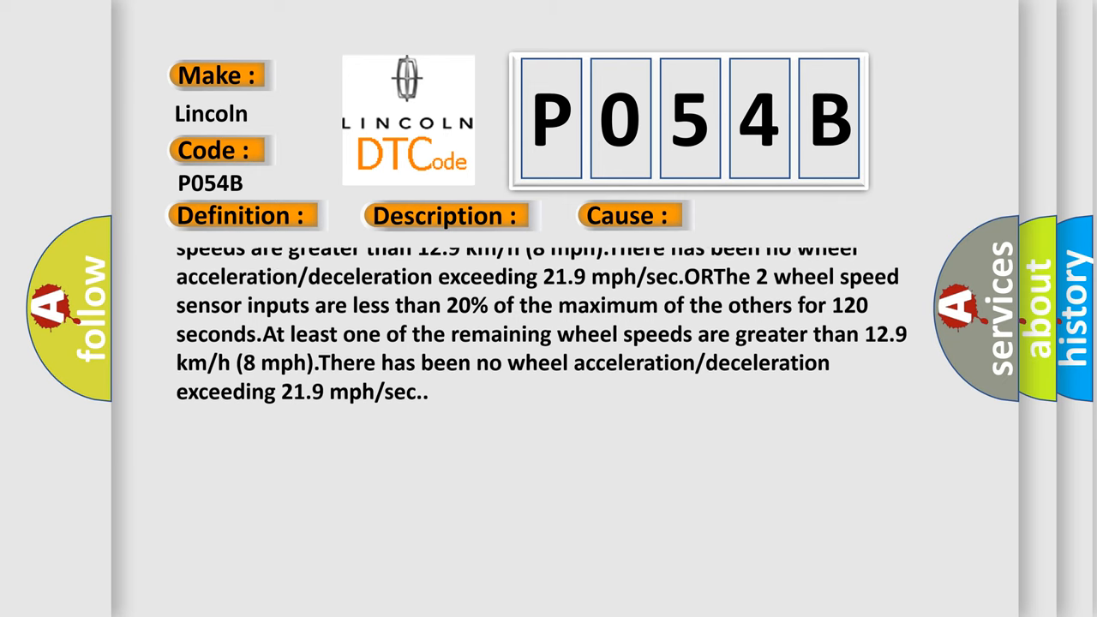
scroll(up, 3)
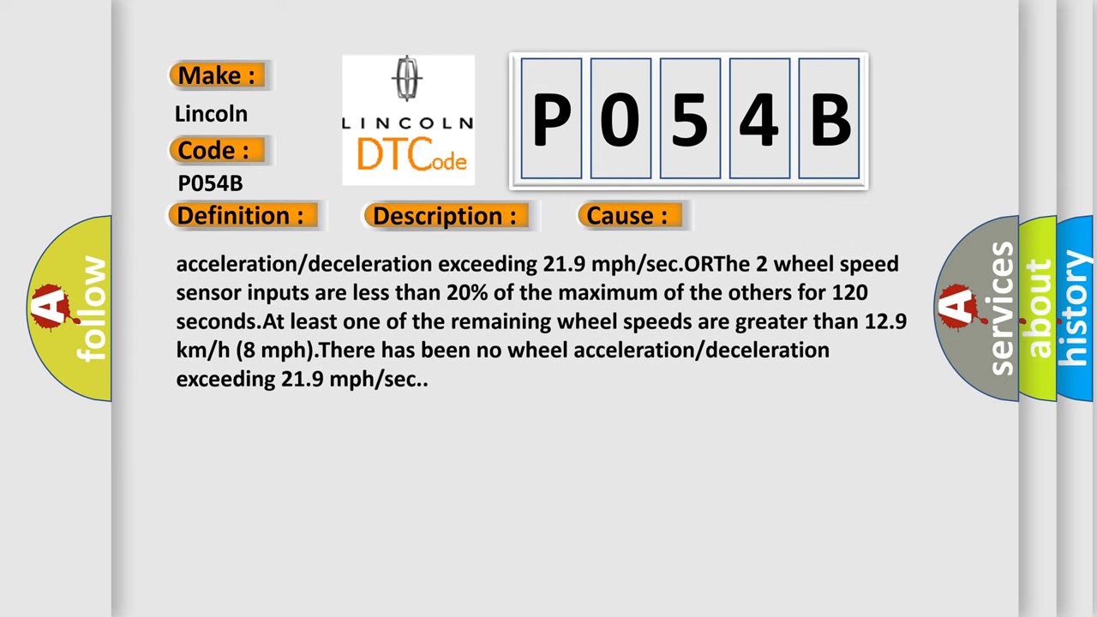
scroll(up, 3)
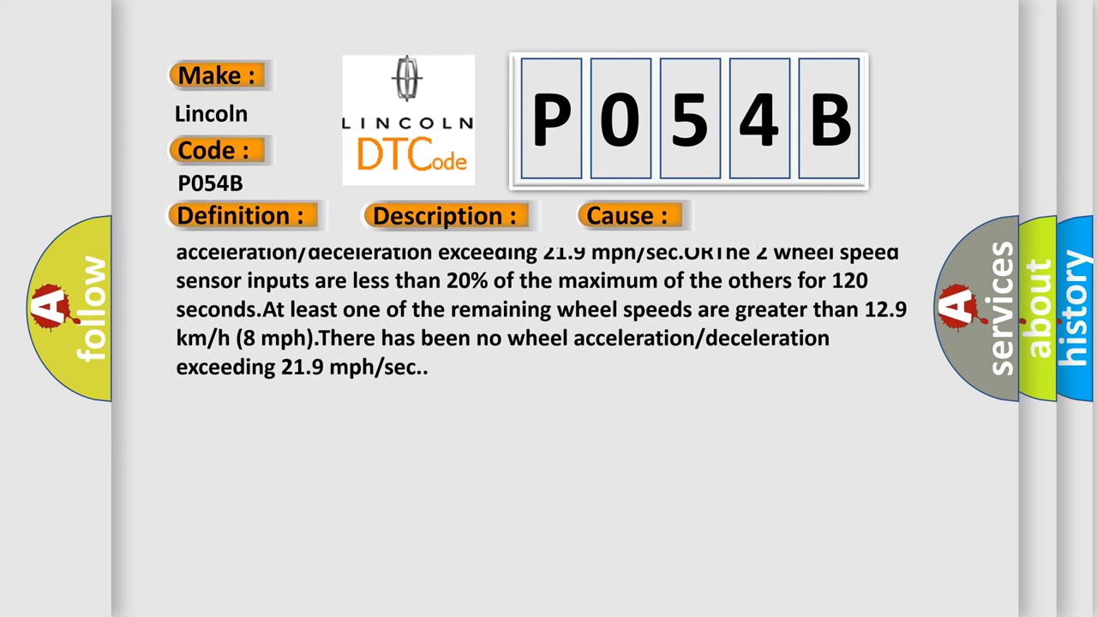
scroll(up, 3)
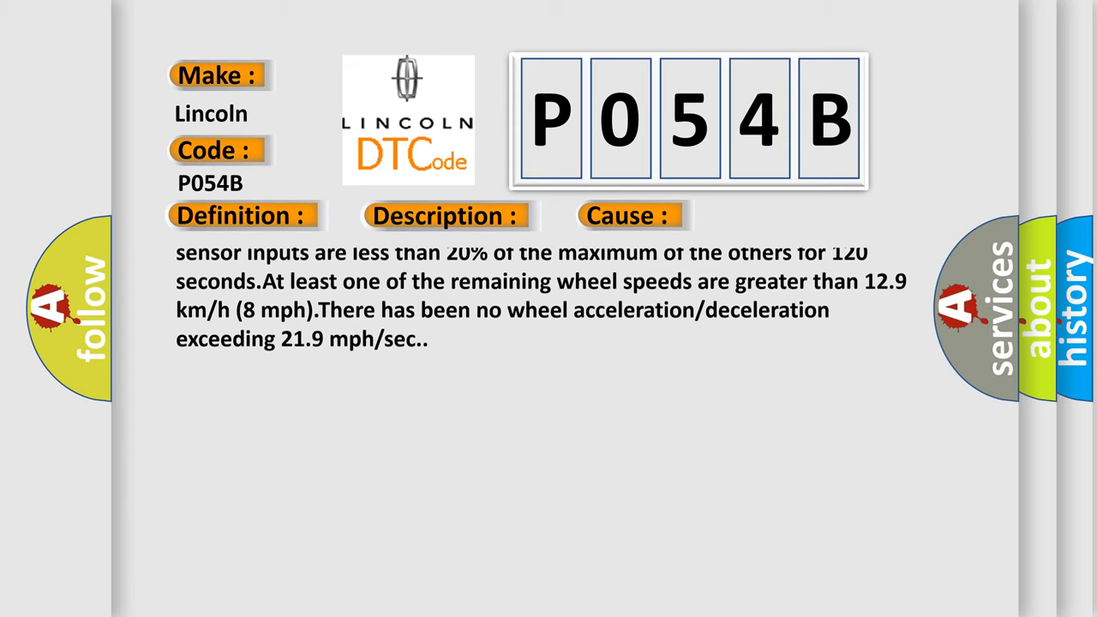
scroll(up, 3)
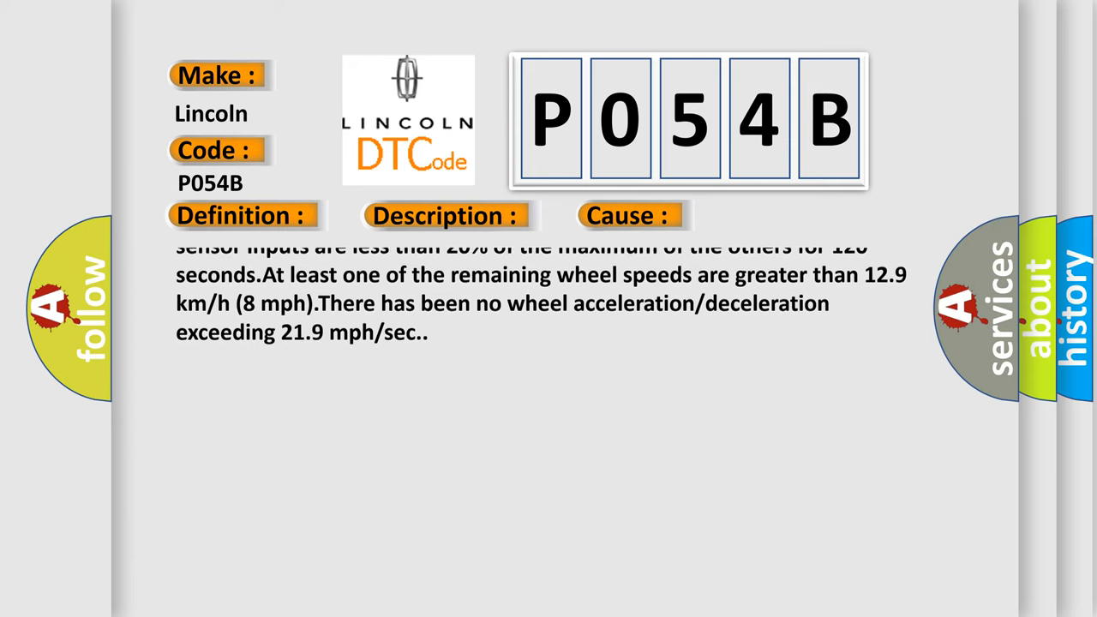